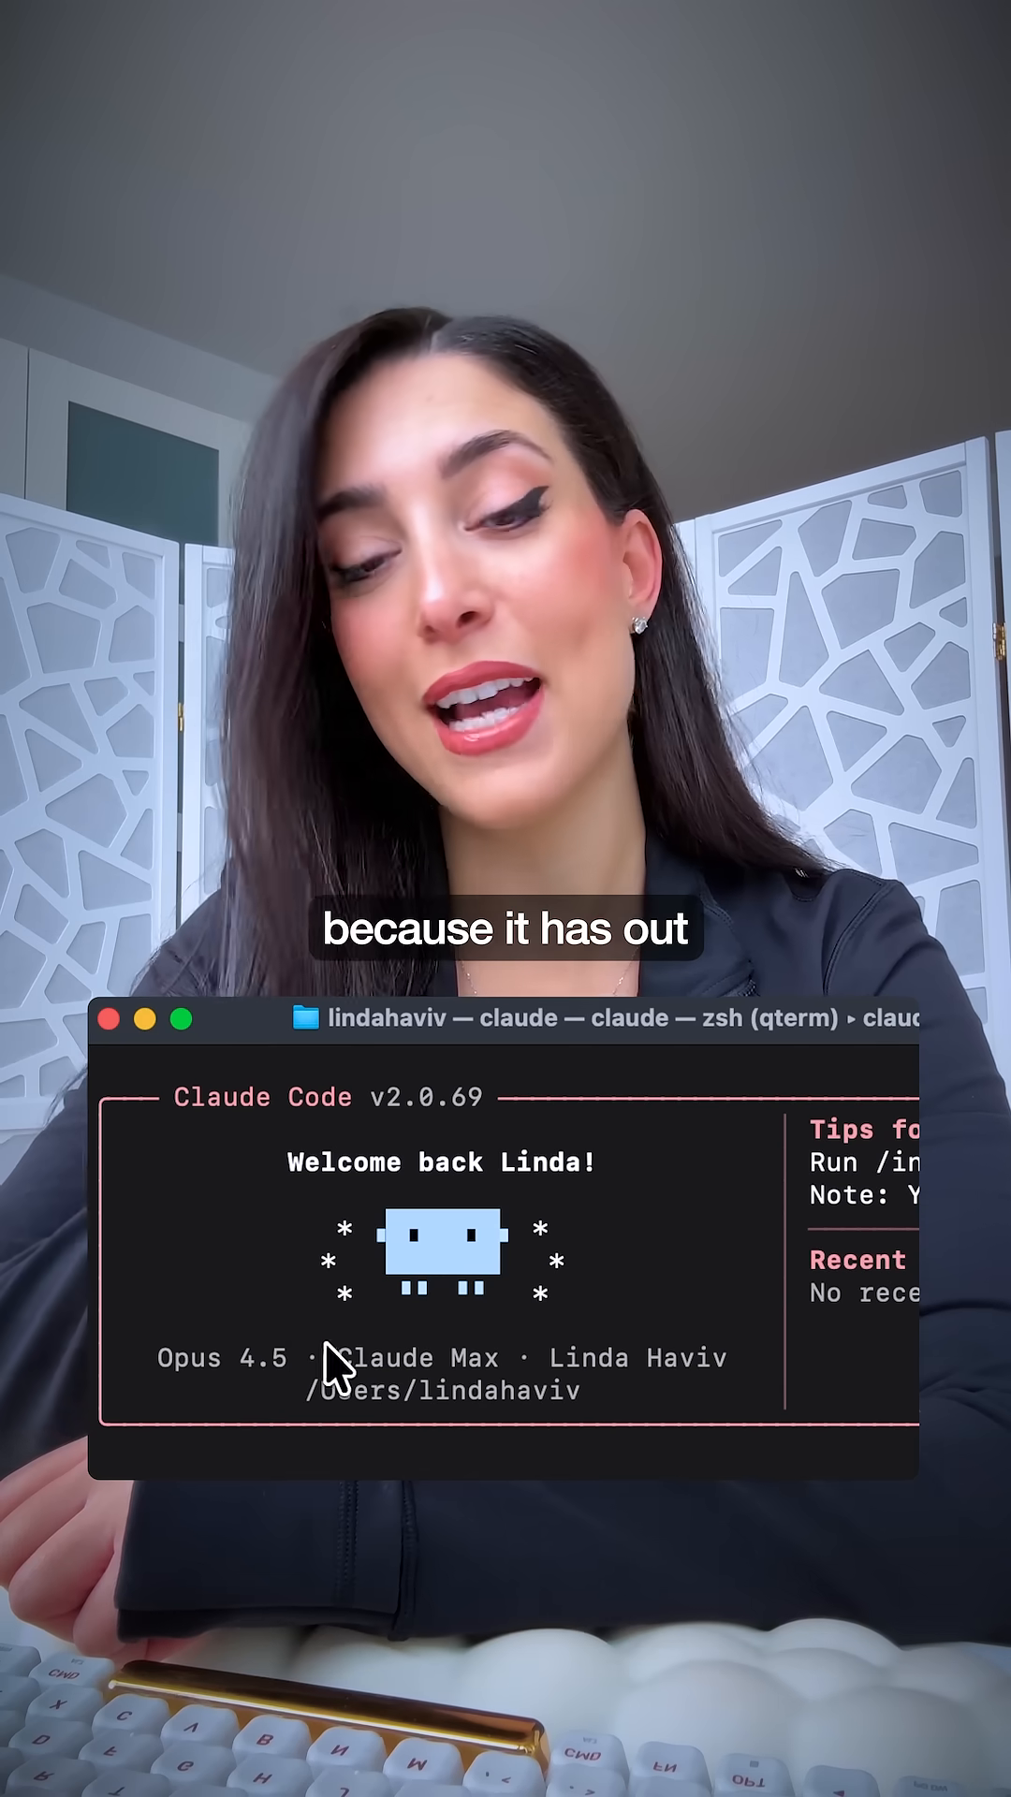
Request a disk-usage analysis and tick clearing system caches and logs in the cleanup checklist.
double_click(221, 1357)
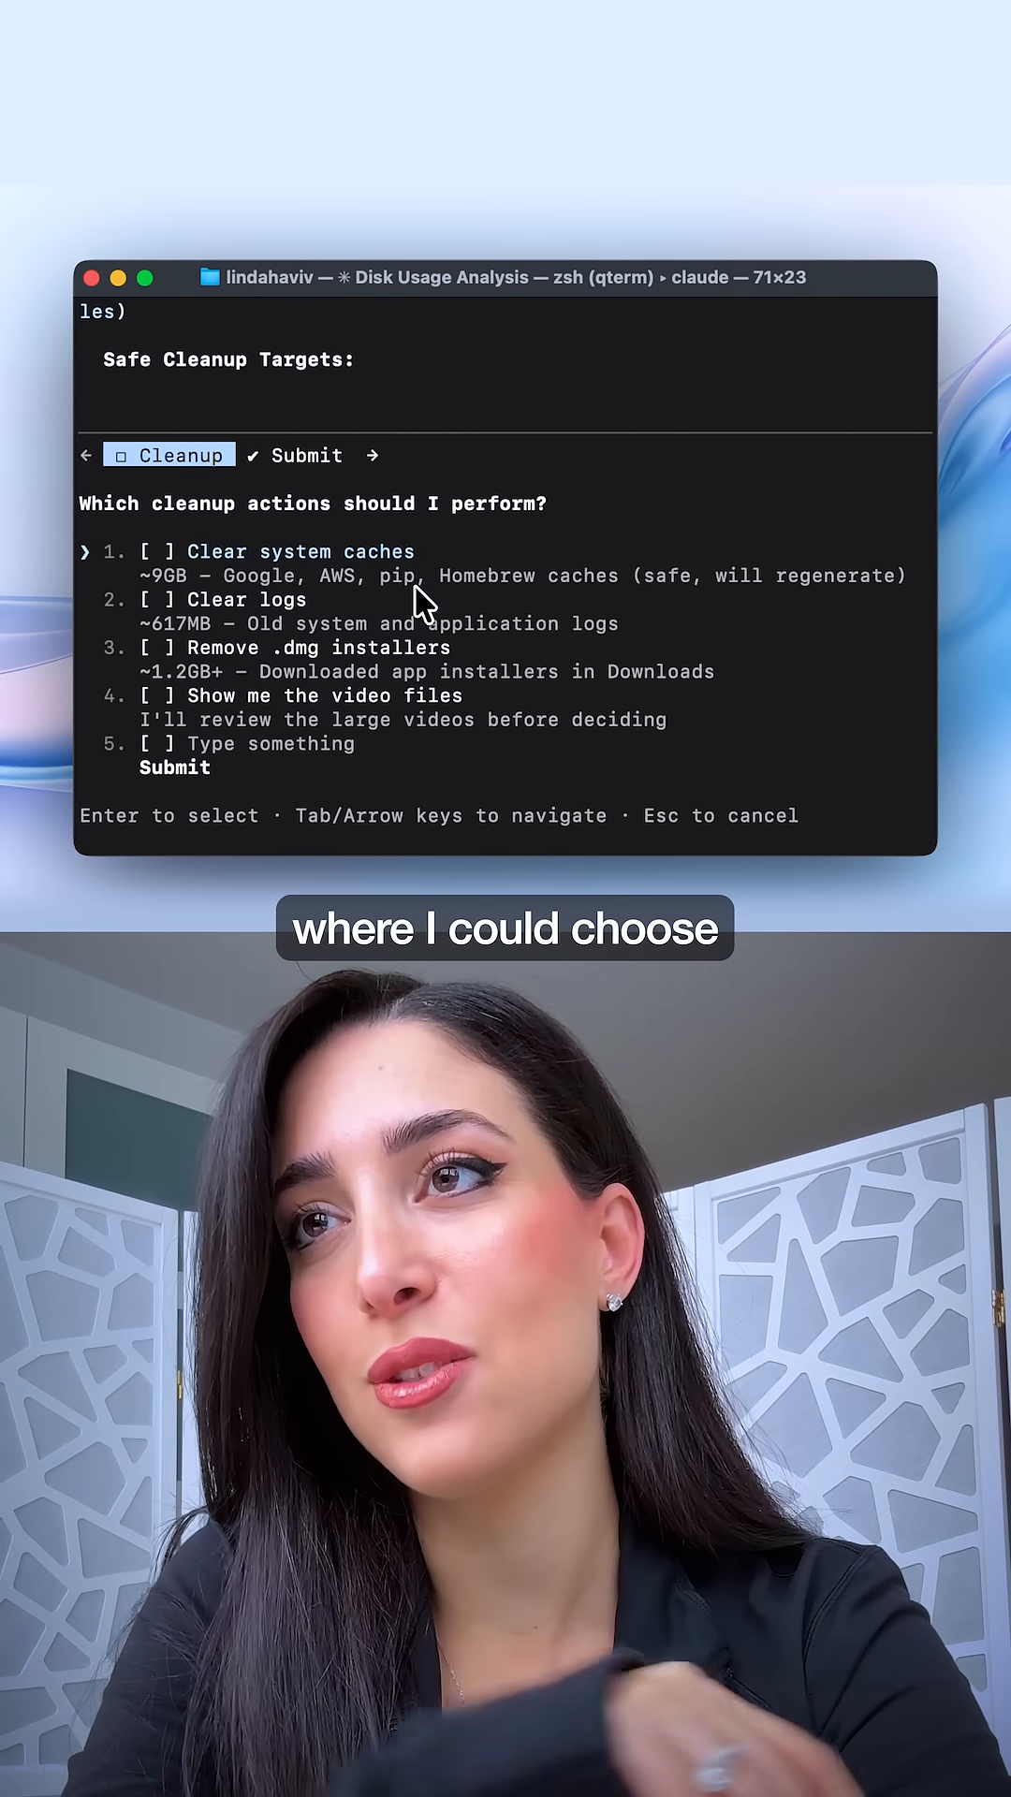
key("Down")
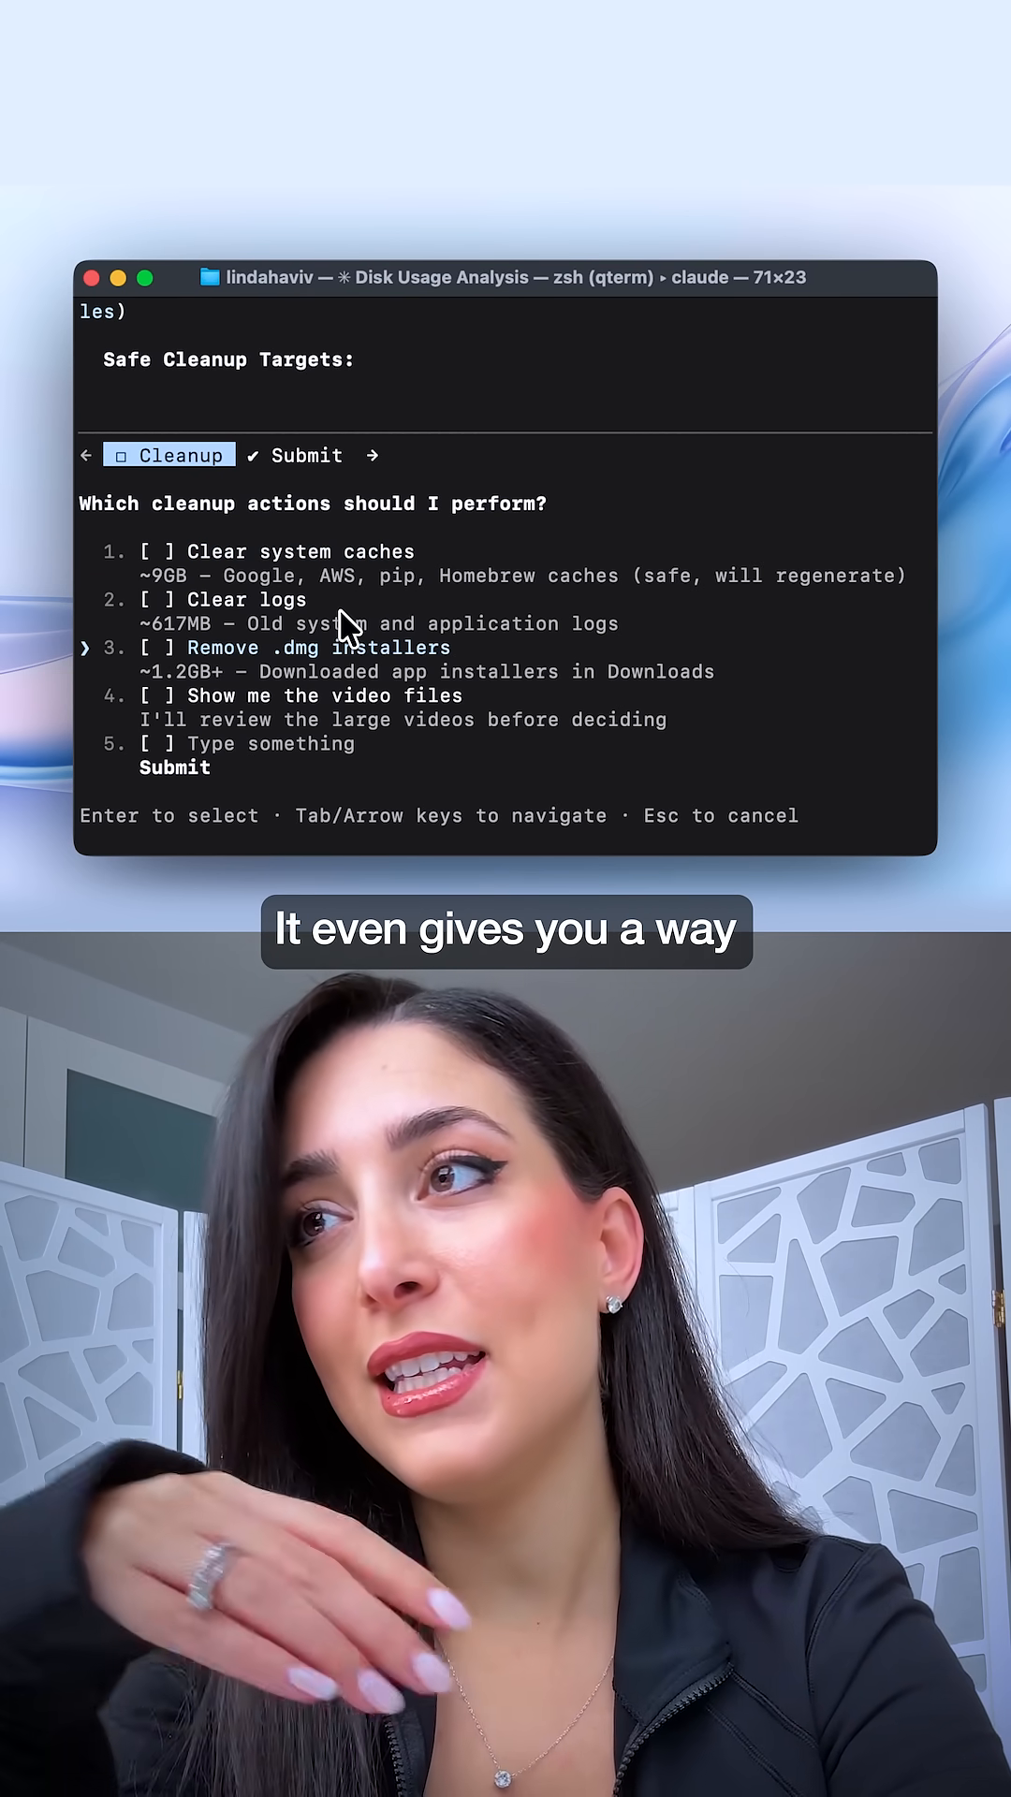
key("Down")
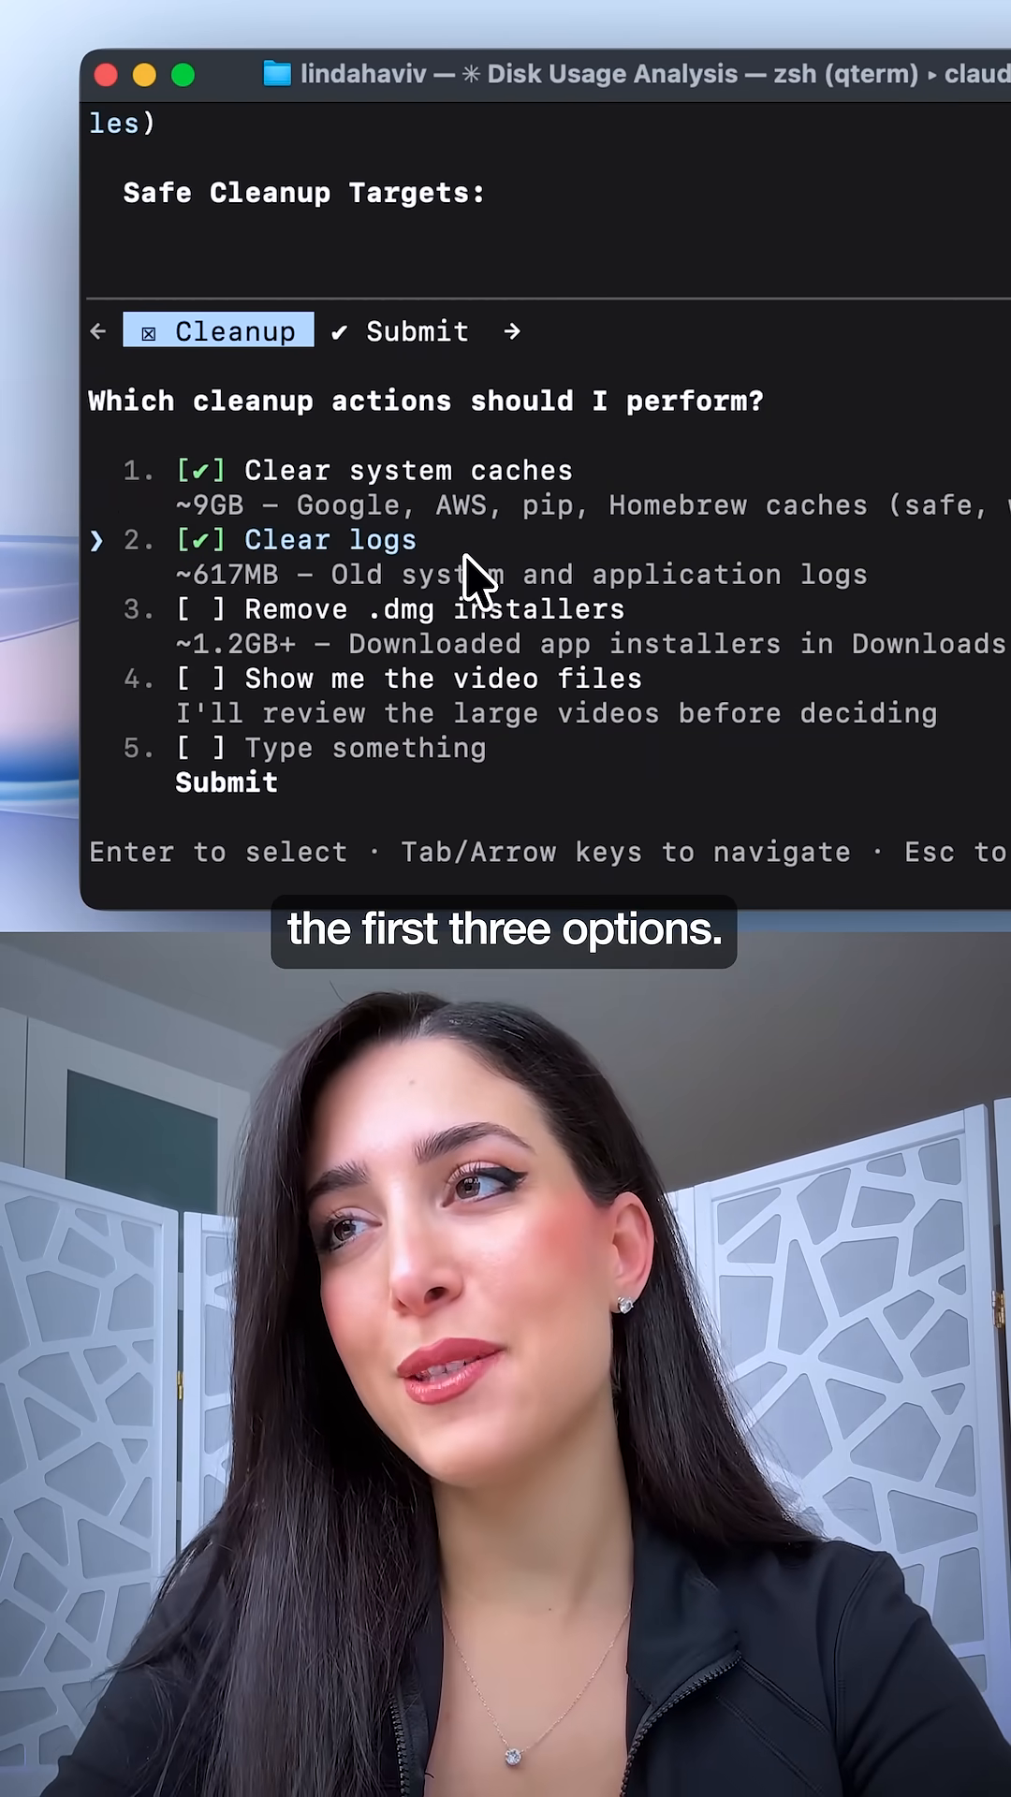
Tick removing downloaded .dmg installers as the third cleanup action.
key("Down")
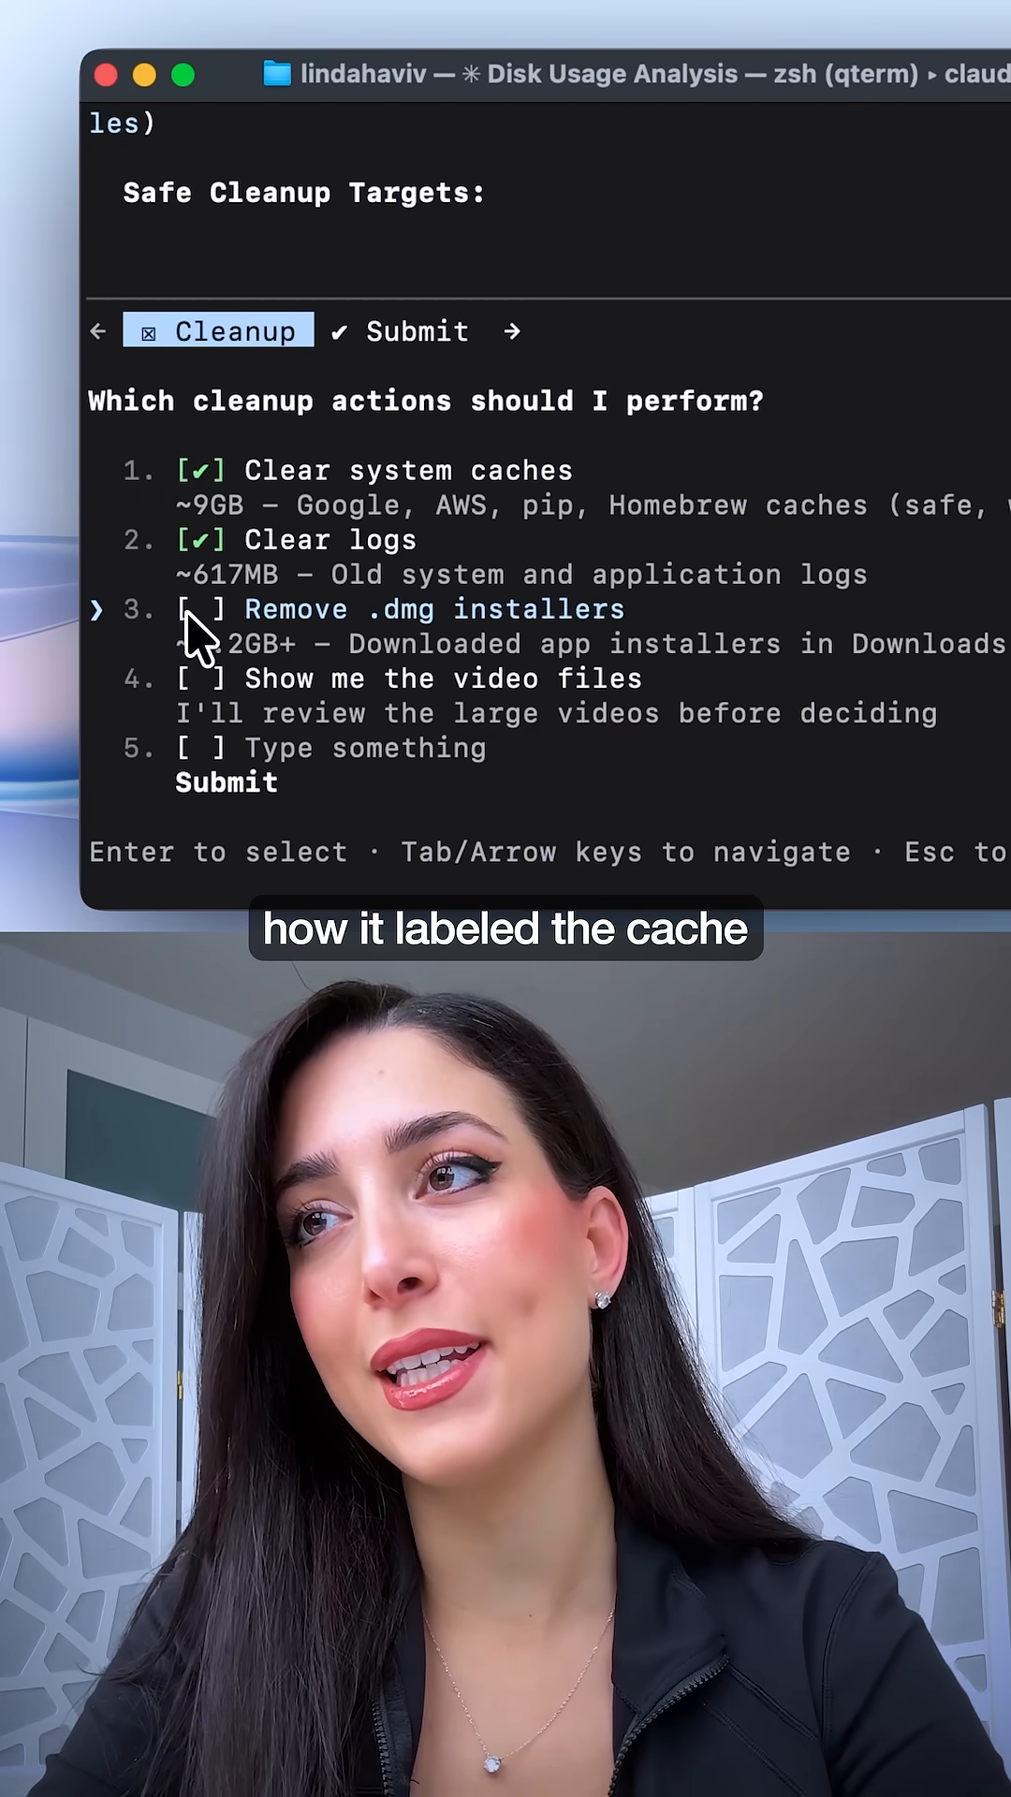
left_click(196, 609)
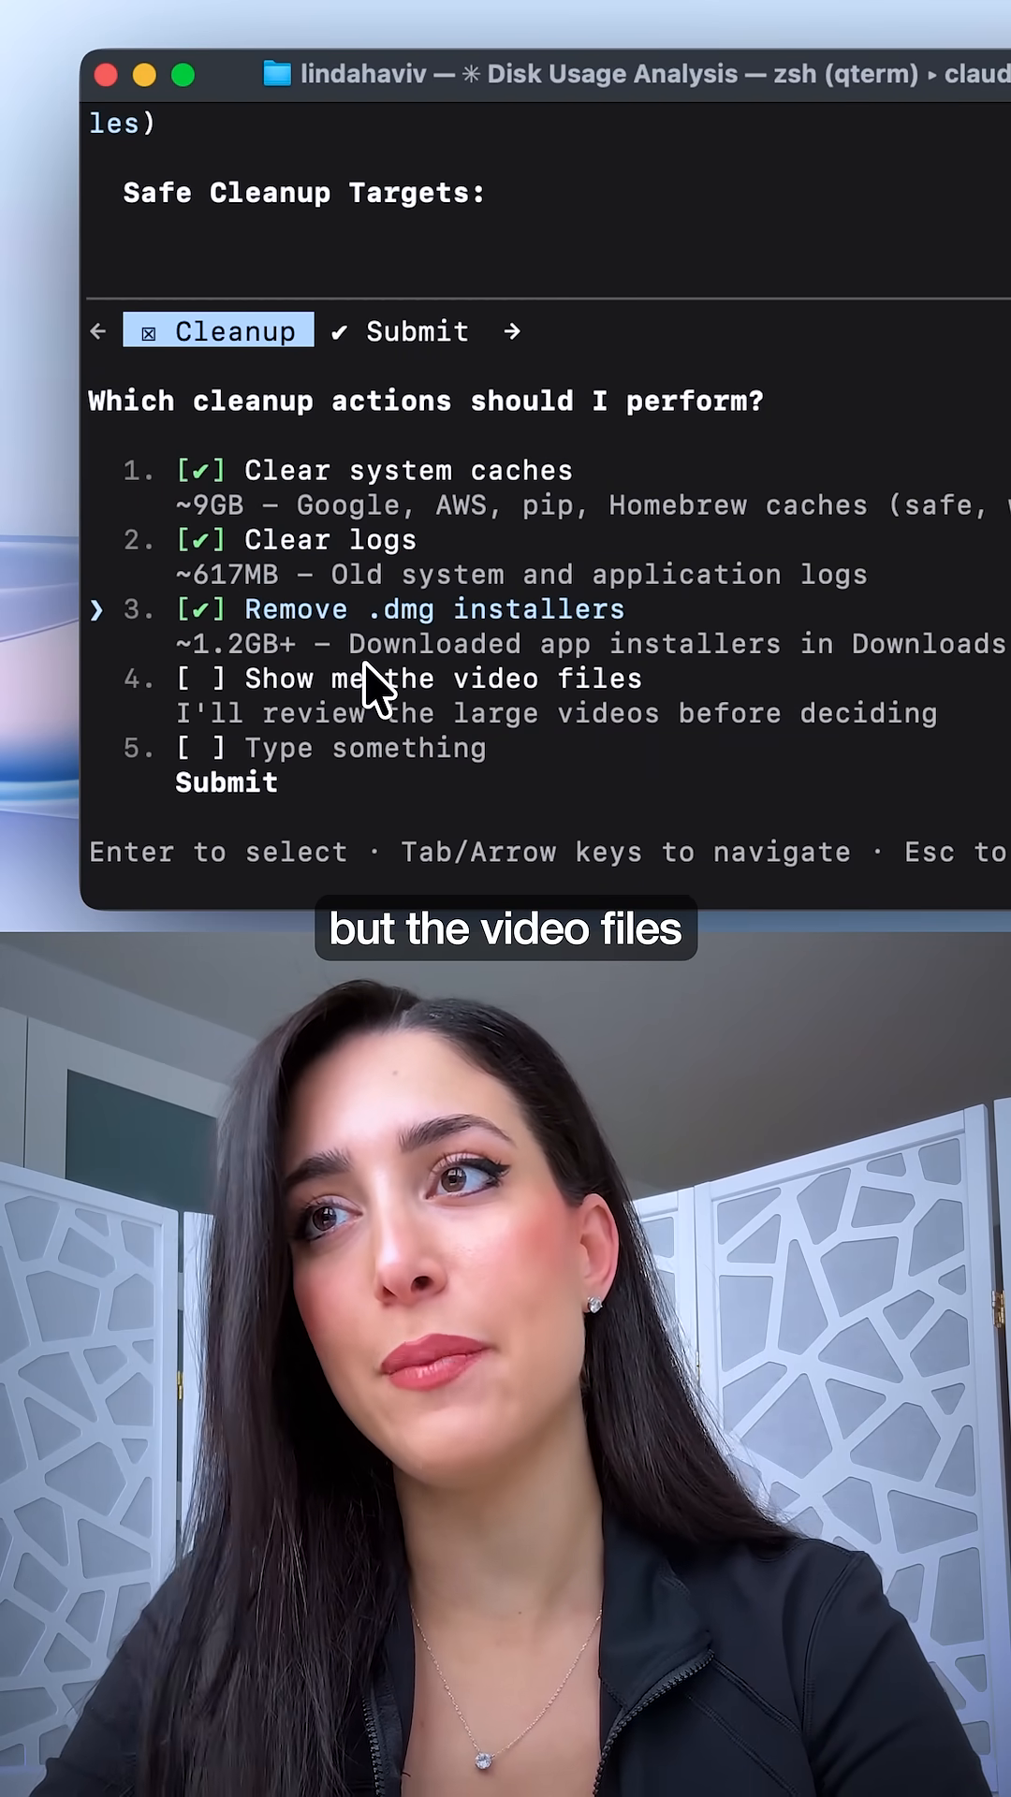